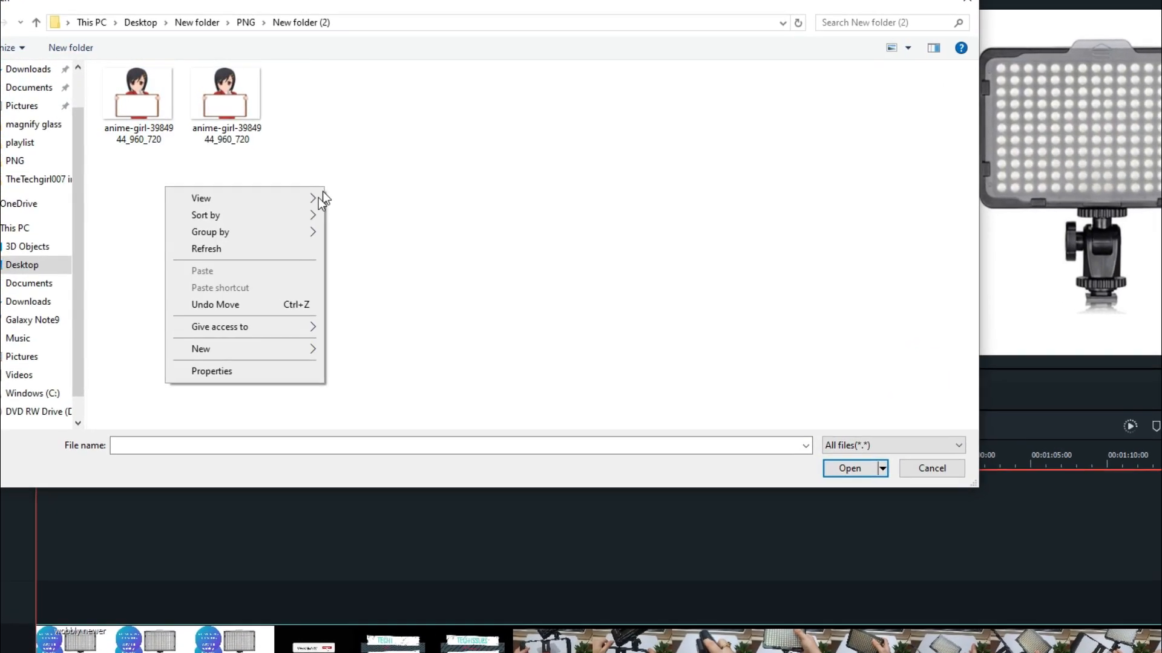
Switch the import dialog's file list to the Details view
{"action": "left_click", "coordinate": [205, 215]}
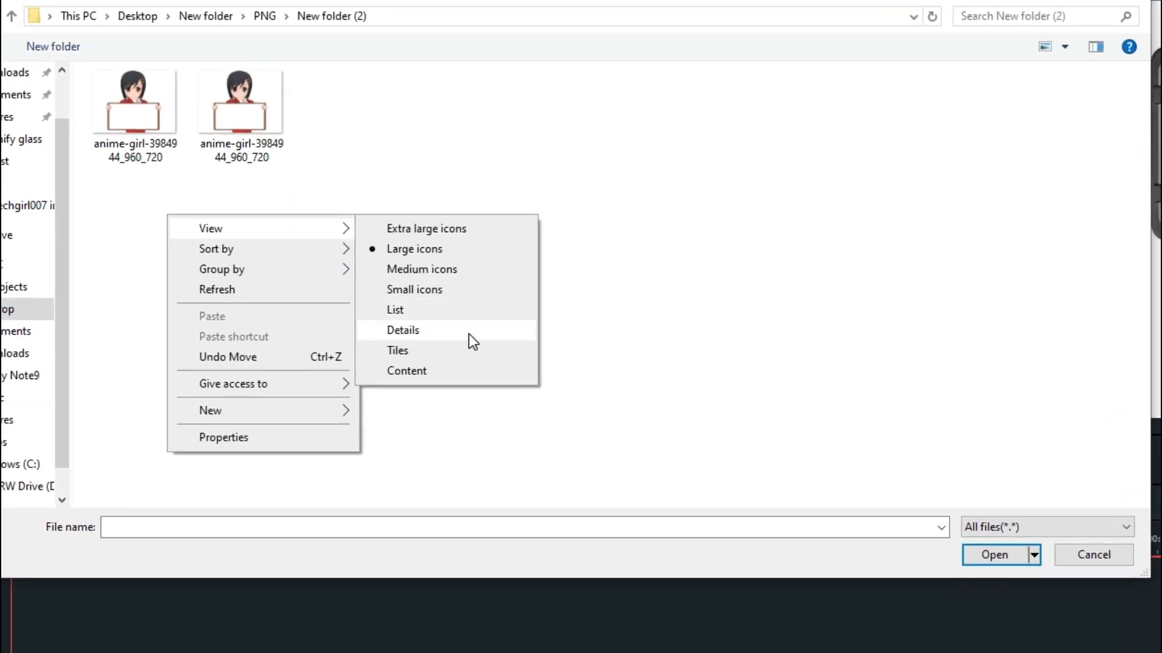
{"action": "left_click", "coordinate": [402, 330]}
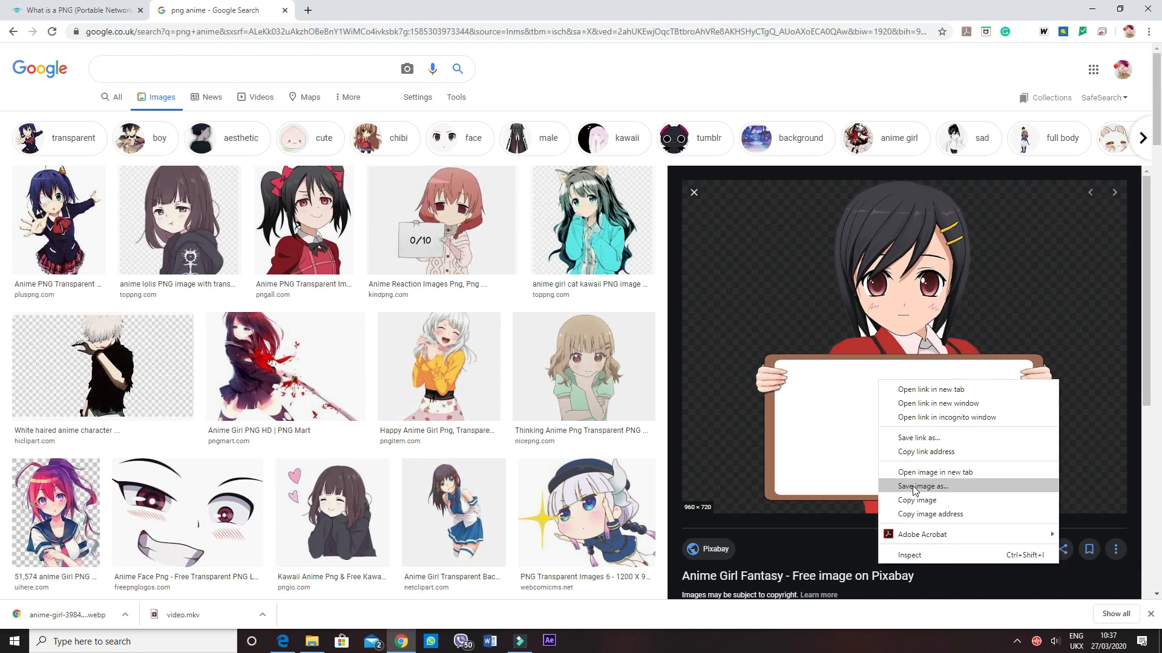
Save the enlarged Pixabay anime girl image to the Desktop as a WEBP file
{"action": "left_click", "coordinate": [922, 485]}
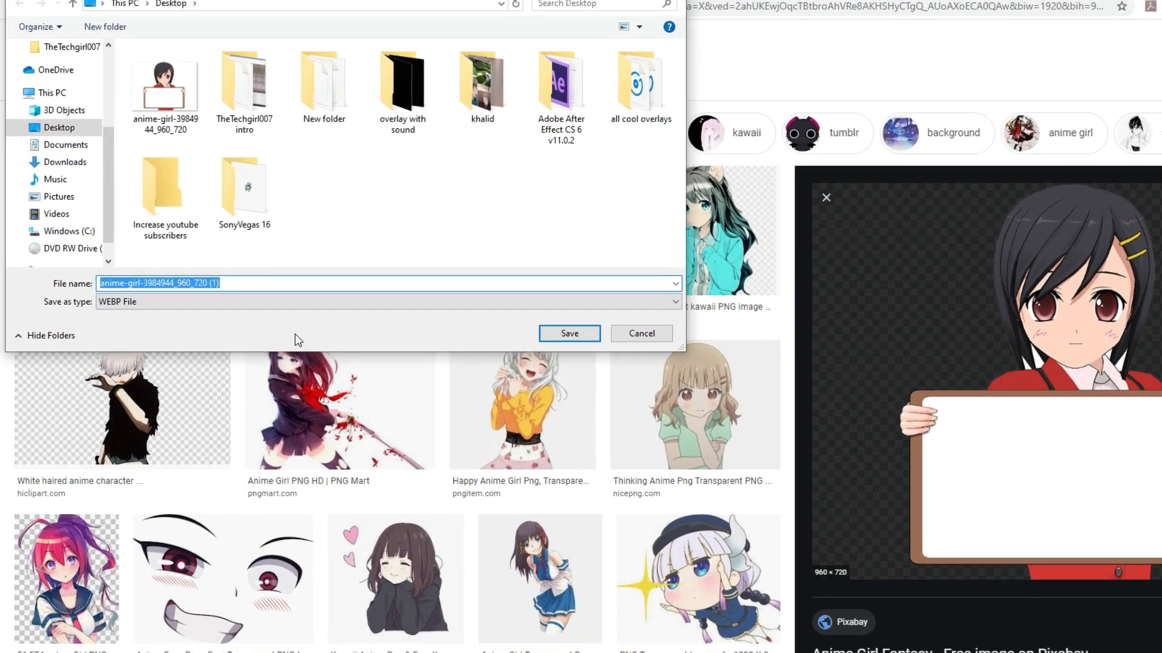
{"action": "left_click", "coordinate": [478, 307]}
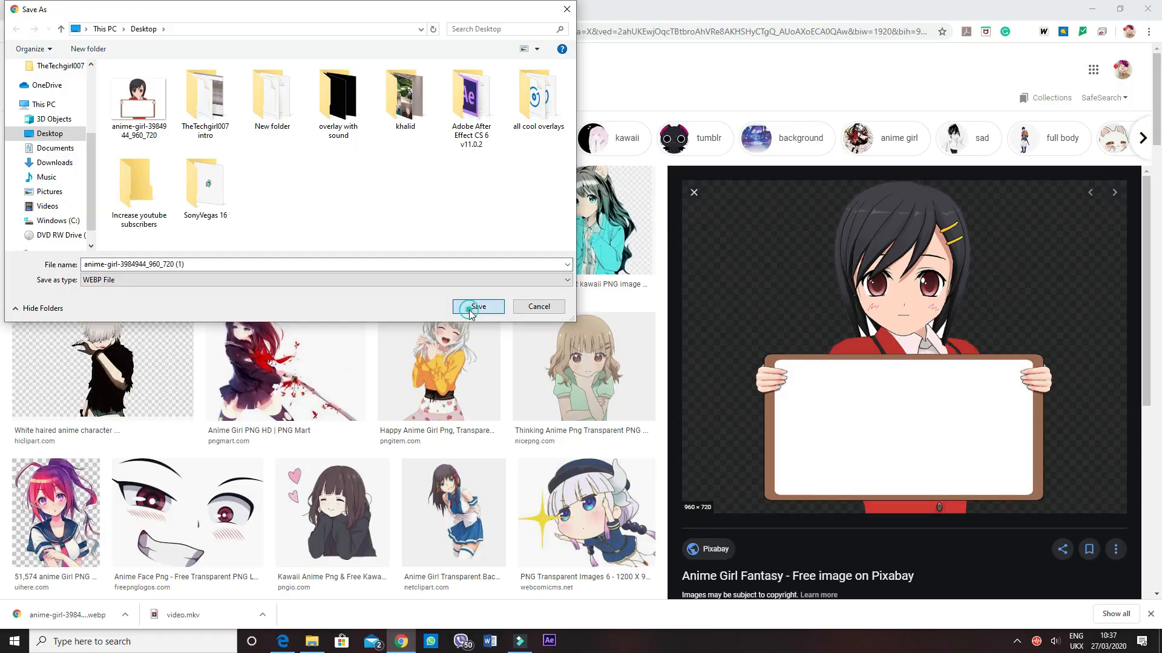
{"action": "left_click", "coordinate": [478, 307]}
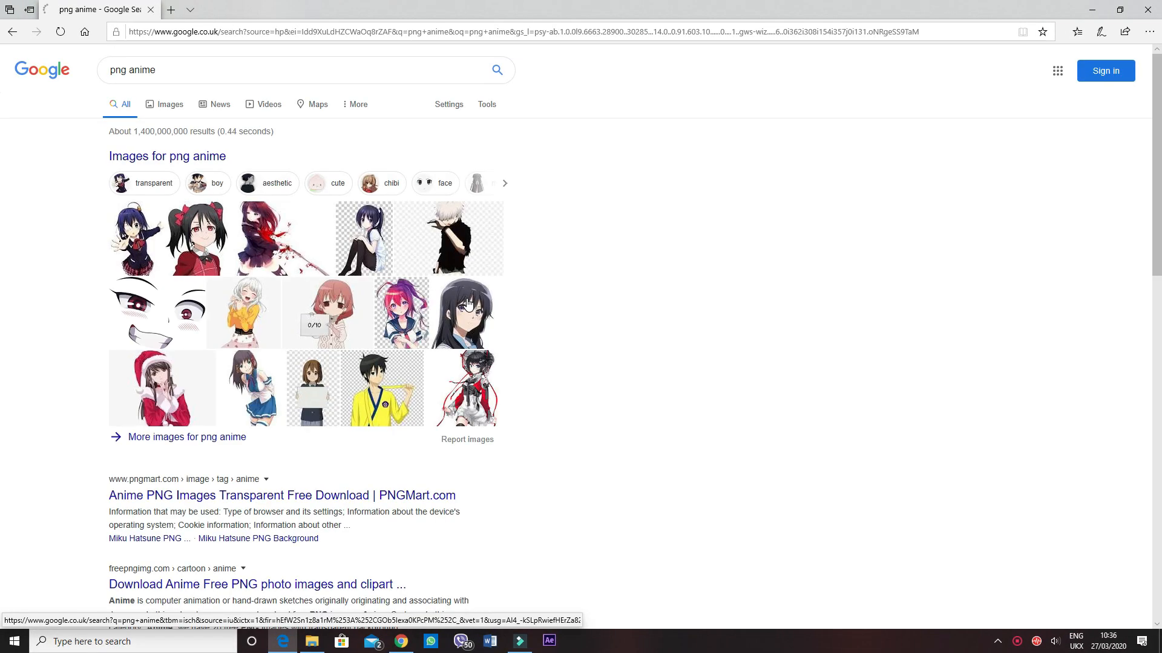
From Edge's 'png anime' image results, save the anime girl picture to the Desktop as PNG
{"action": "left_click", "coordinate": [164, 98]}
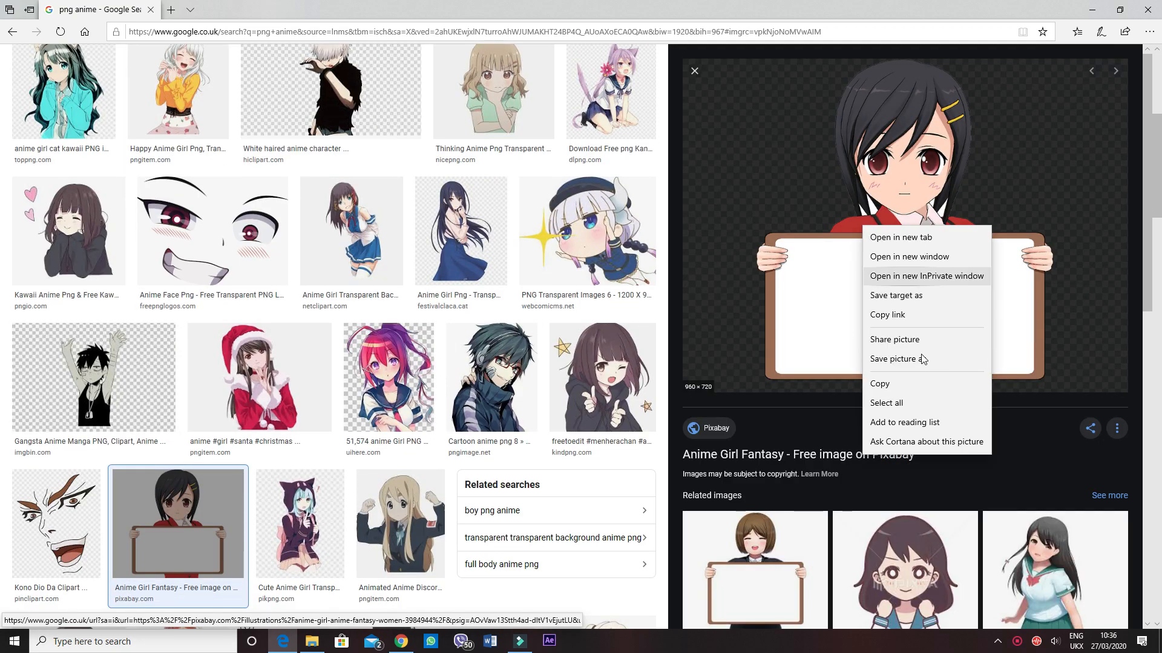
{"action": "left_click", "coordinate": [896, 359]}
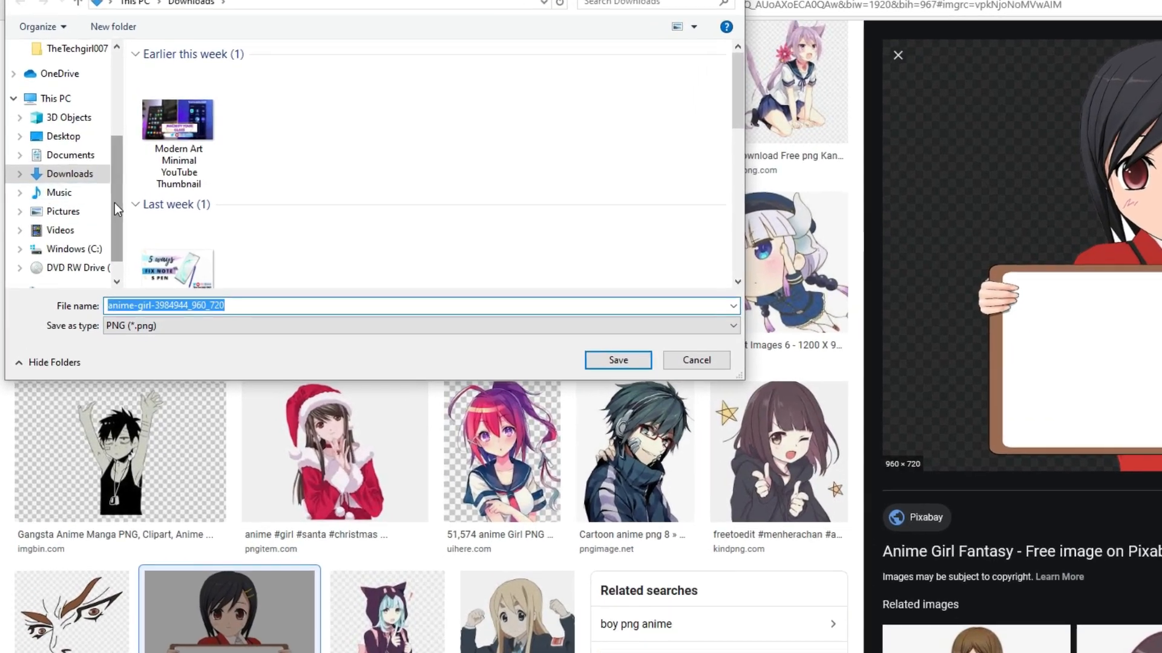
{"action": "left_click", "coordinate": [63, 135]}
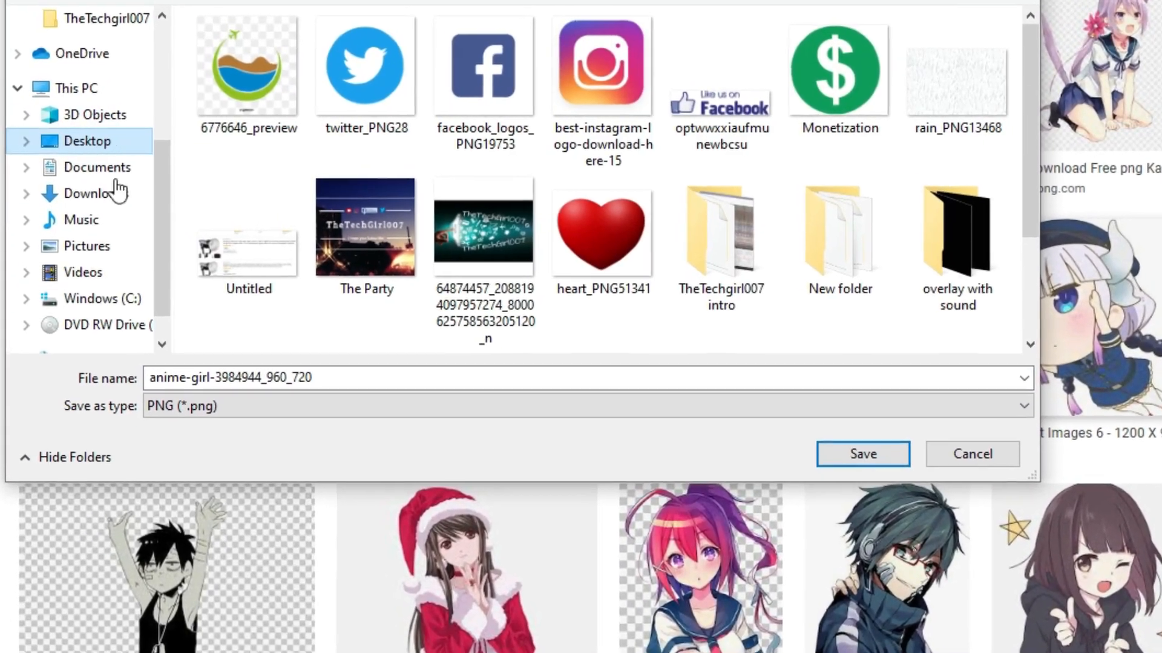
{"action": "left_click", "coordinate": [862, 453]}
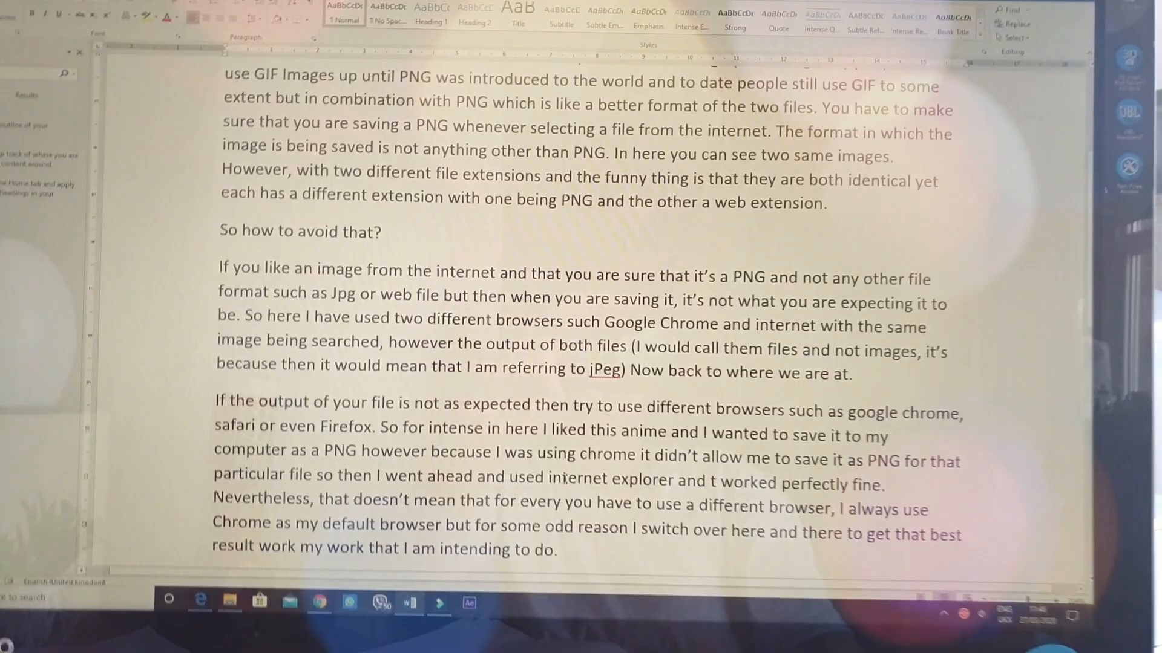
{"action": "scroll", "scroll_direction": "up", "scroll_amount": 3}
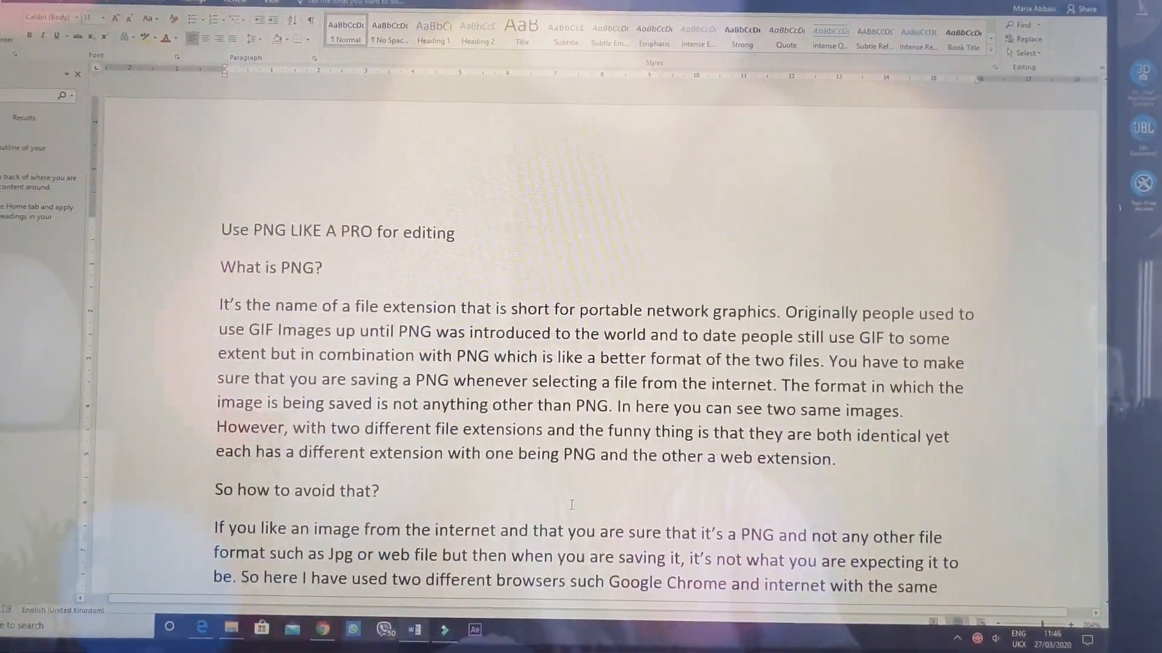
{"action": "left_click", "coordinate": [518, 641]}
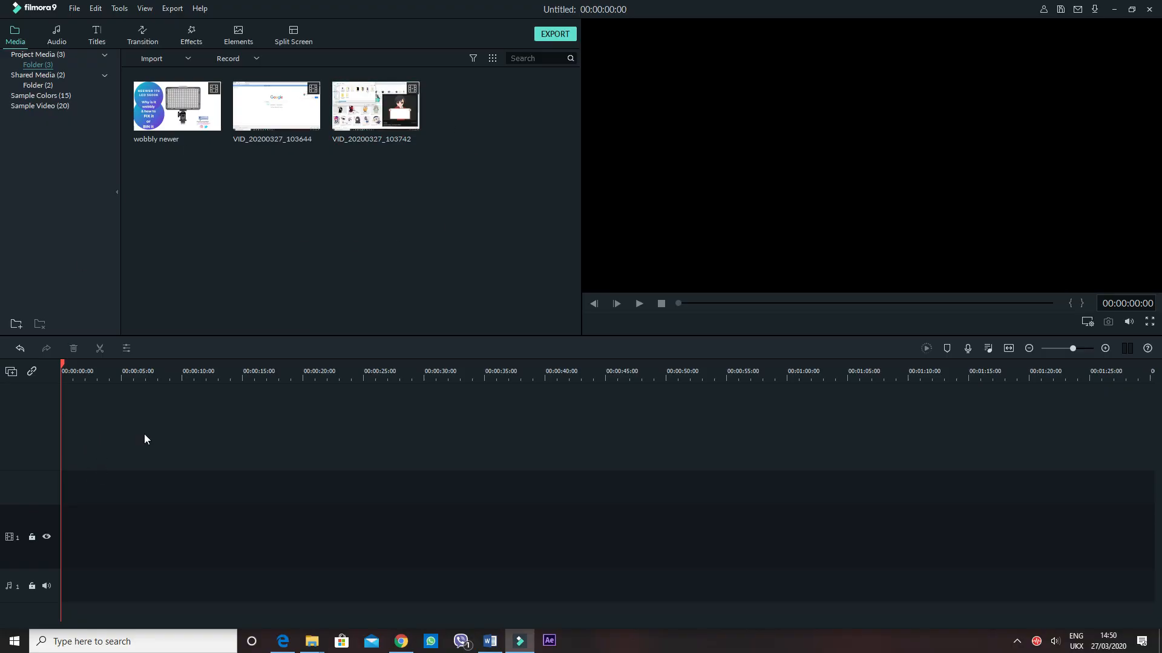
{"action": "mouse_move", "coordinate": [197, 253]}
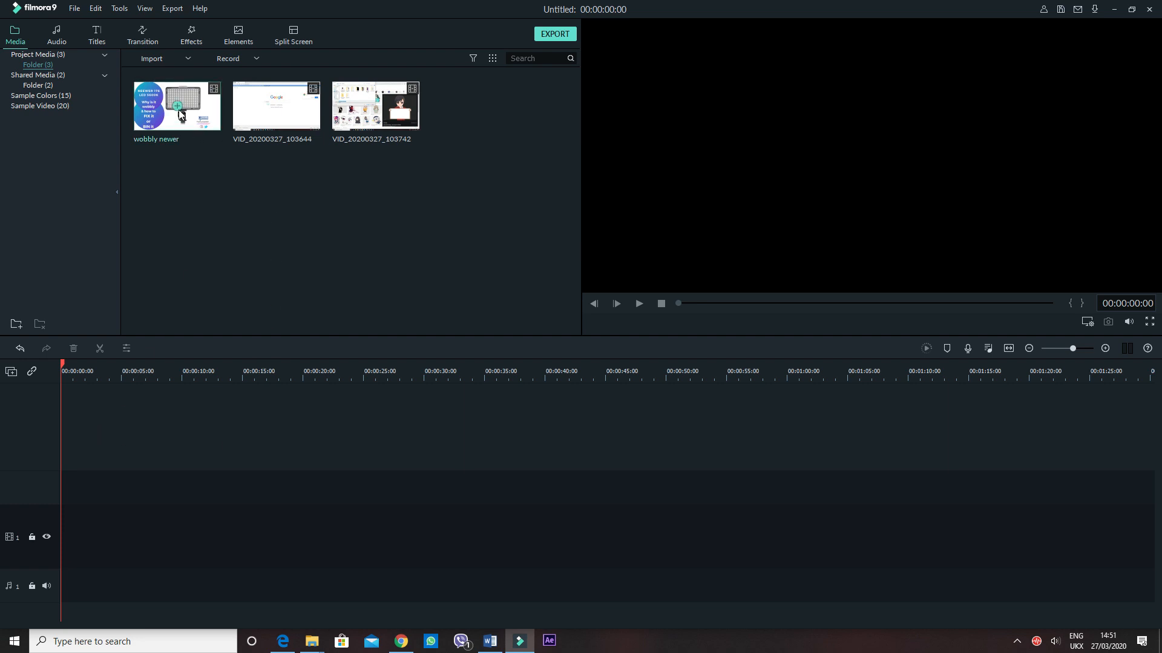
{"action": "mouse_move", "coordinate": [178, 109]}
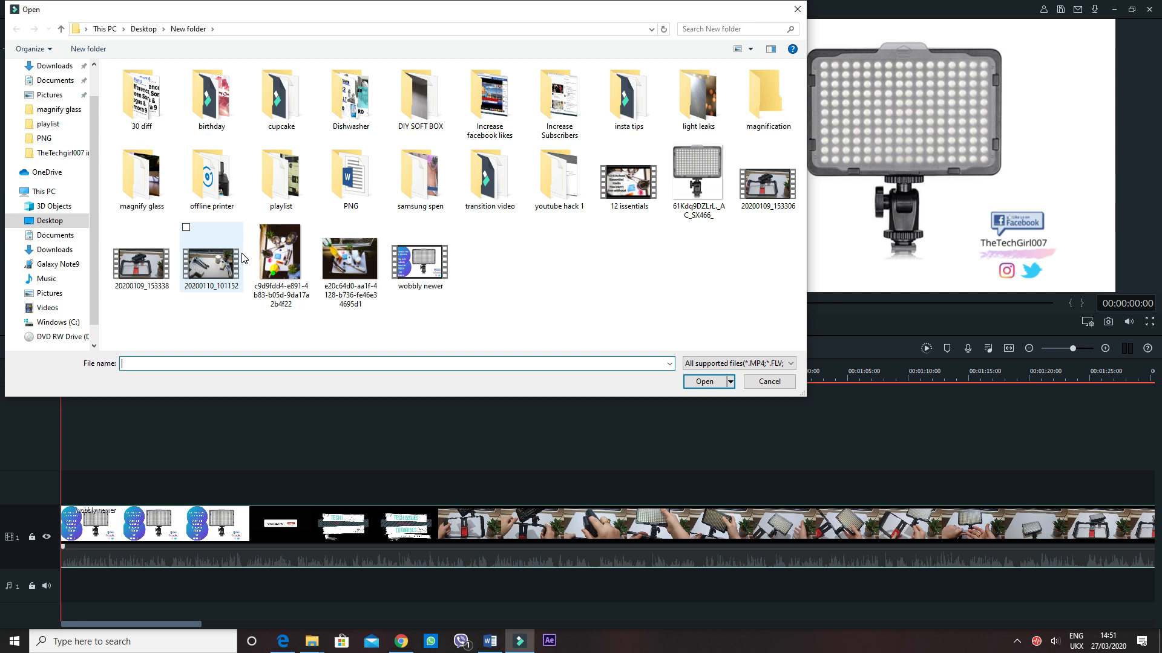
Browse to PNG > New folder (2) and set the file filter to All files
{"action": "left_click", "coordinate": [44, 138]}
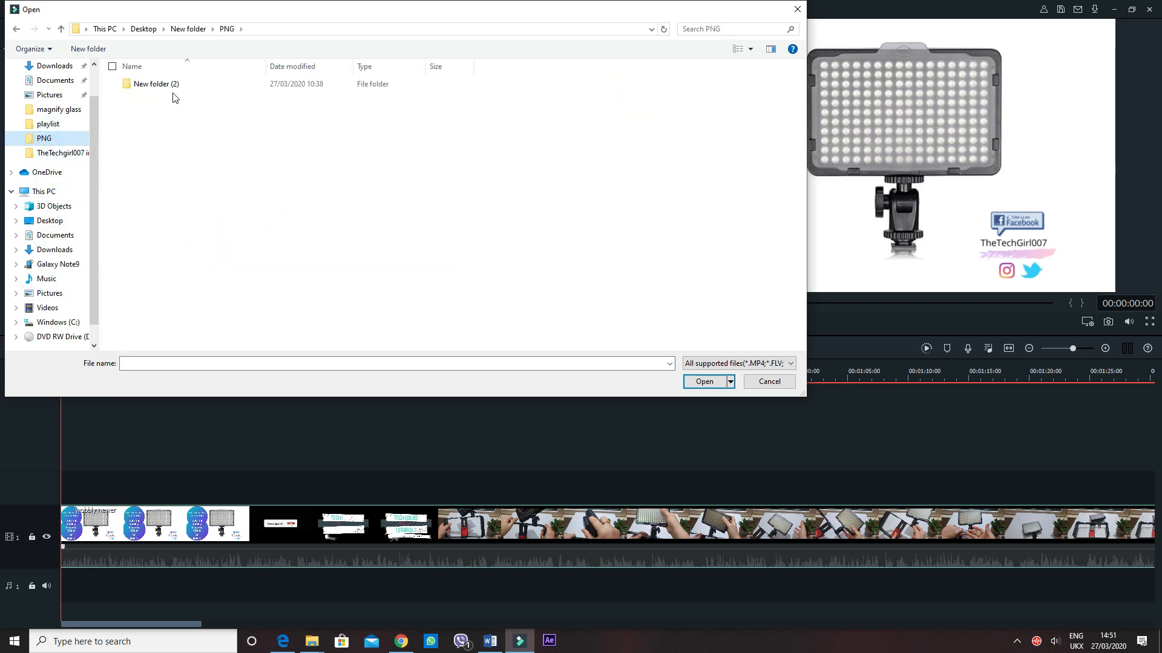
{"action": "double_click", "coordinate": [155, 84]}
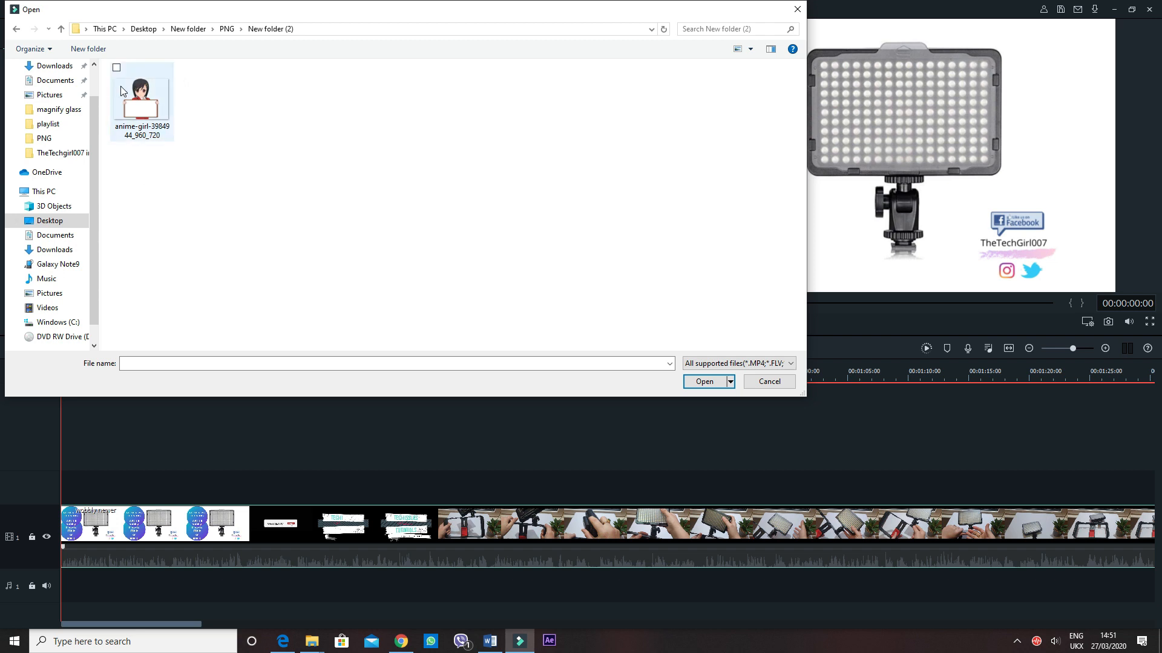
{"action": "mouse_move", "coordinate": [196, 161]}
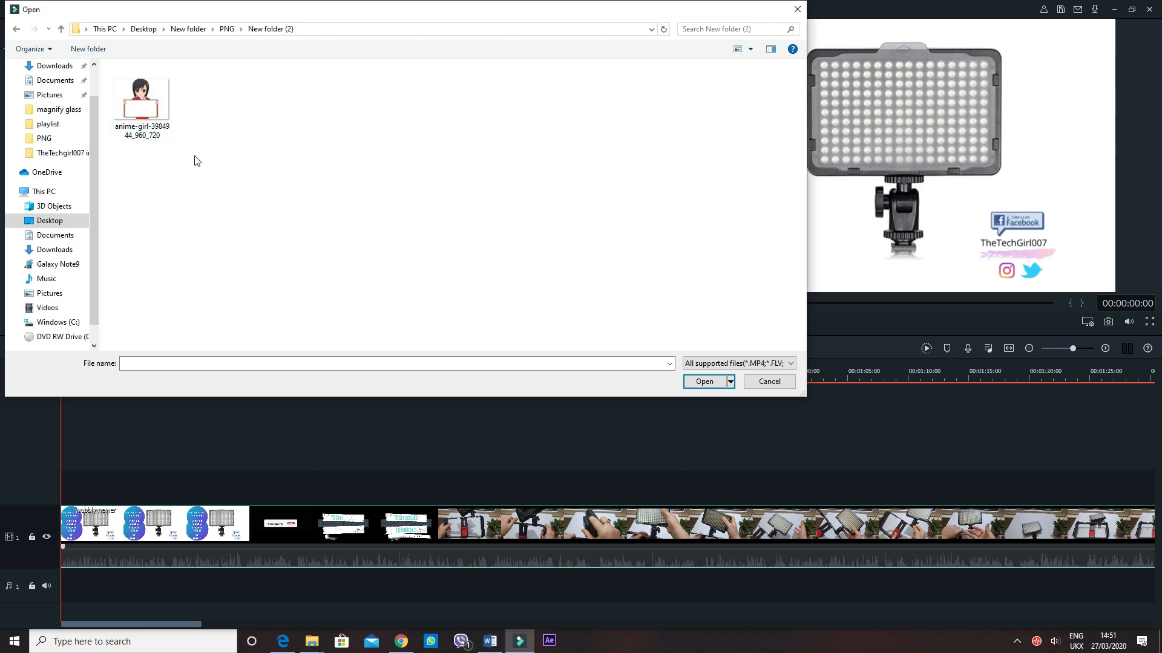
{"action": "mouse_move", "coordinate": [669, 298]}
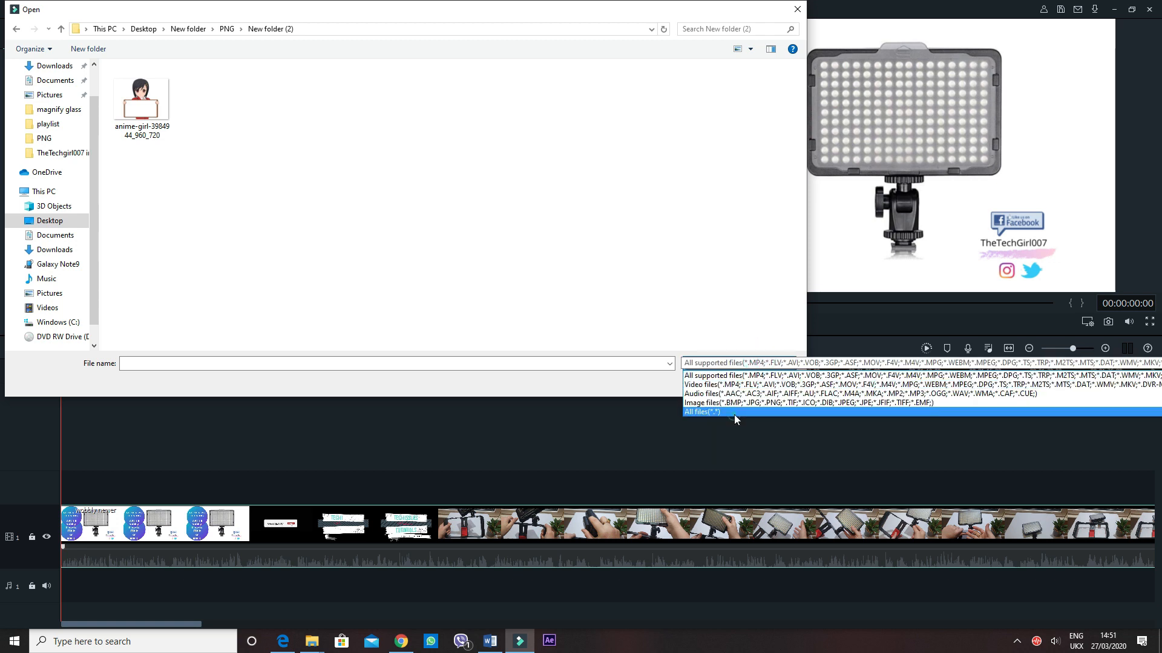
{"action": "left_click", "coordinate": [701, 412]}
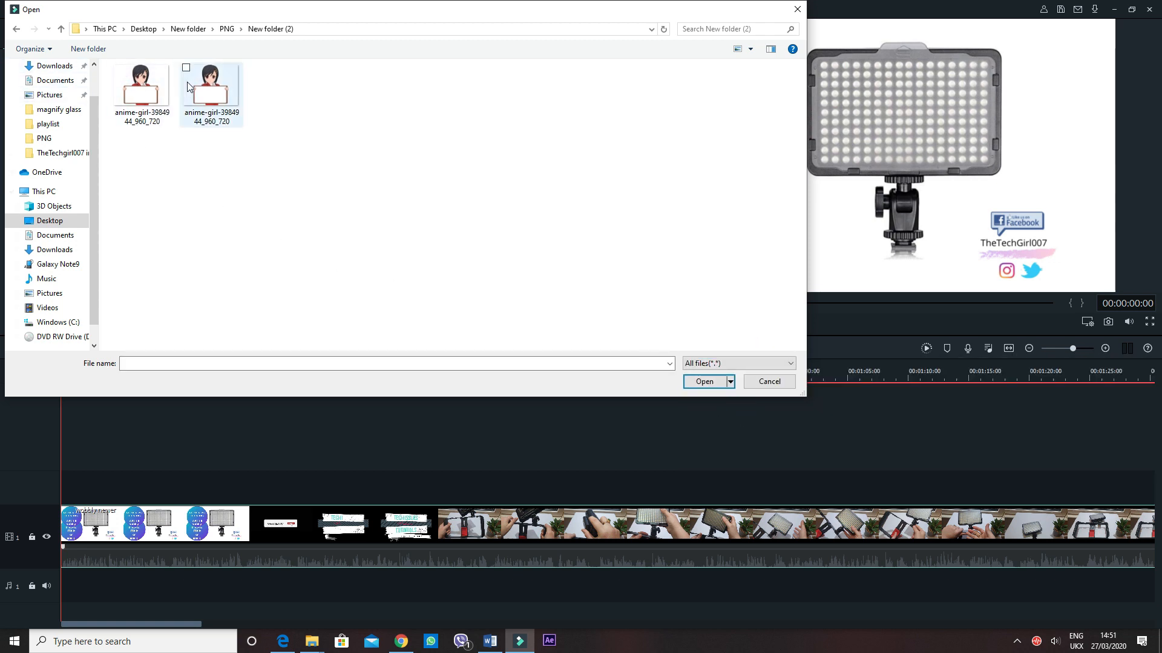
Change the folder's file layout through the right-click View options
{"action": "right_click", "coordinate": [289, 164]}
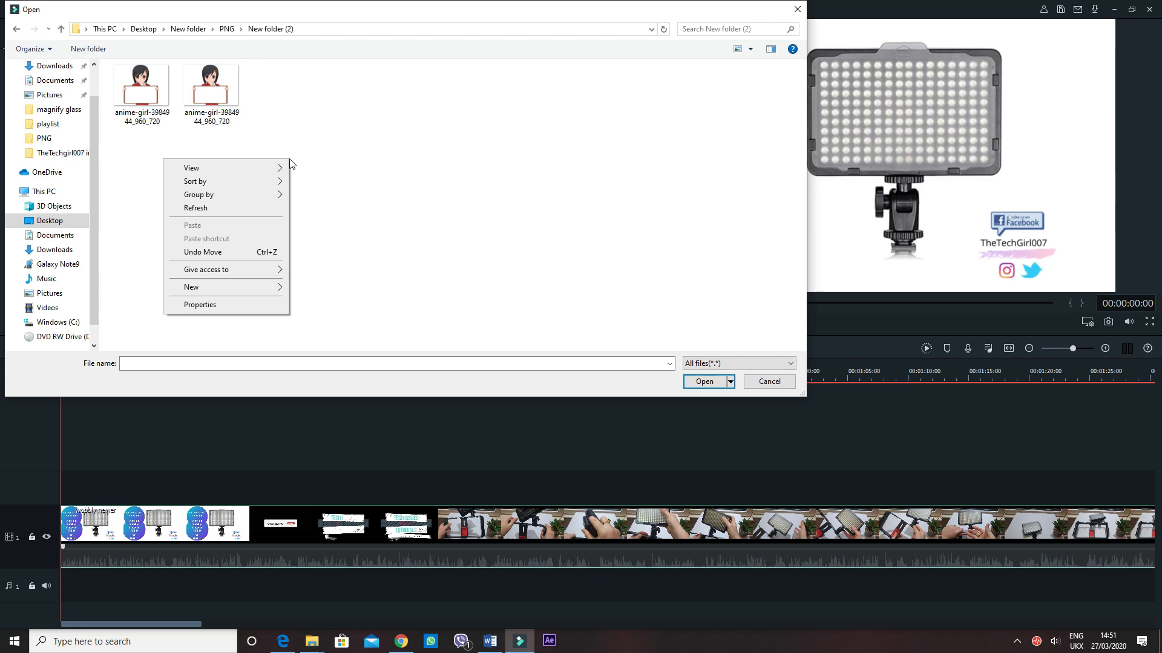
{"action": "left_click", "coordinate": [194, 181]}
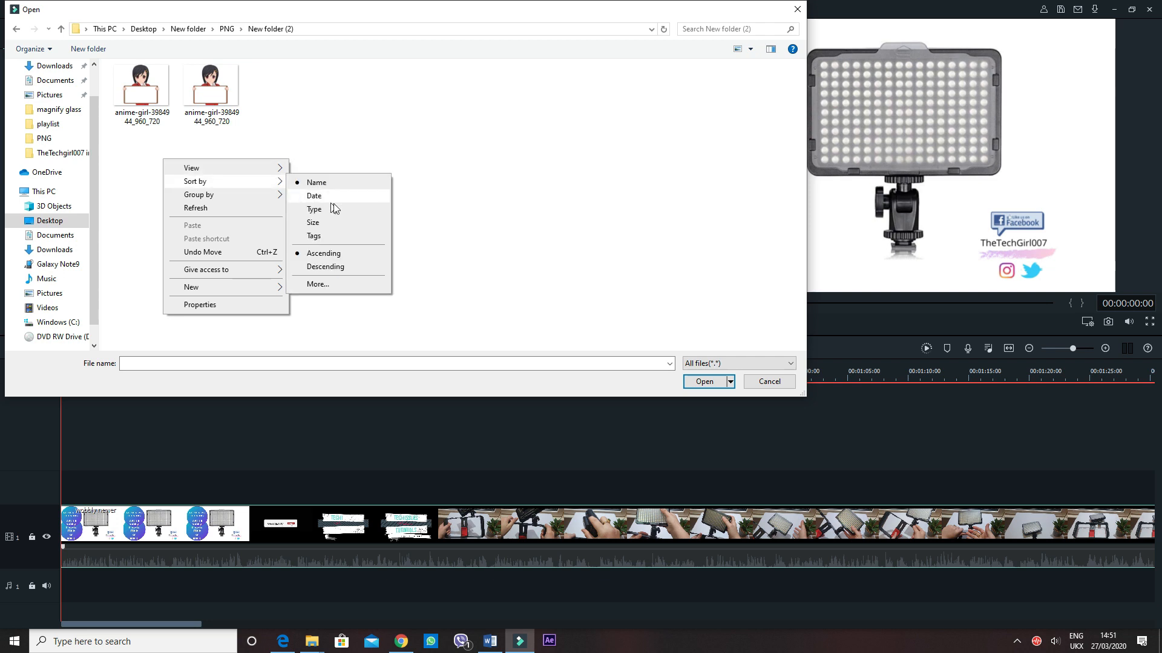
{"action": "mouse_move", "coordinate": [241, 198]}
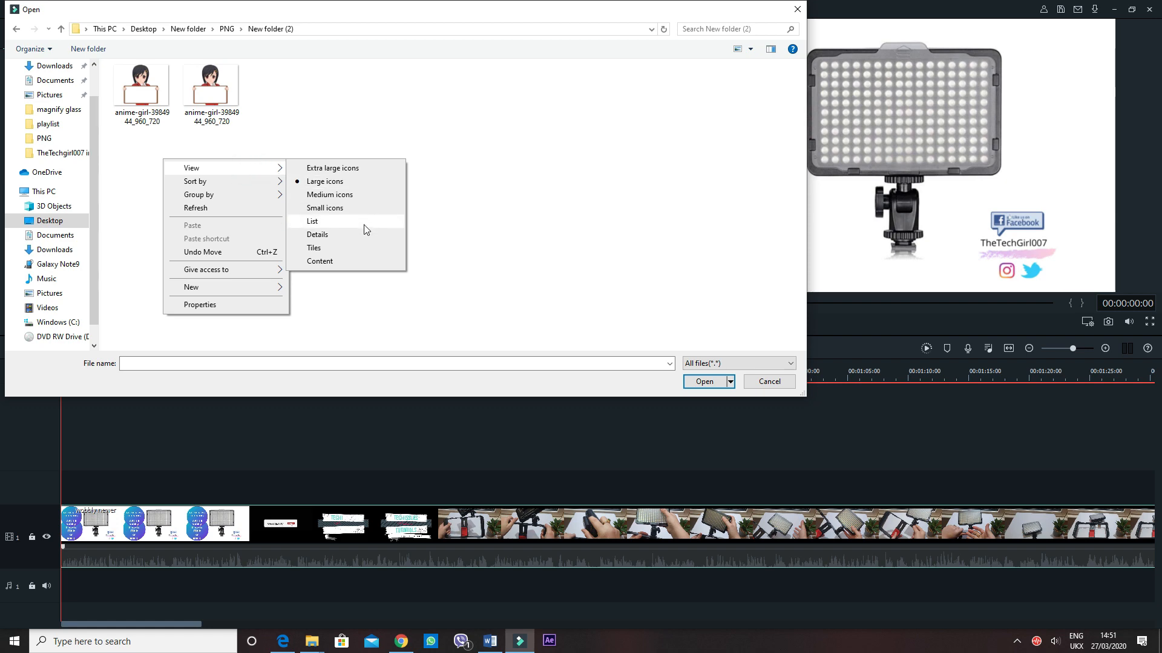
{"action": "left_click", "coordinate": [317, 234]}
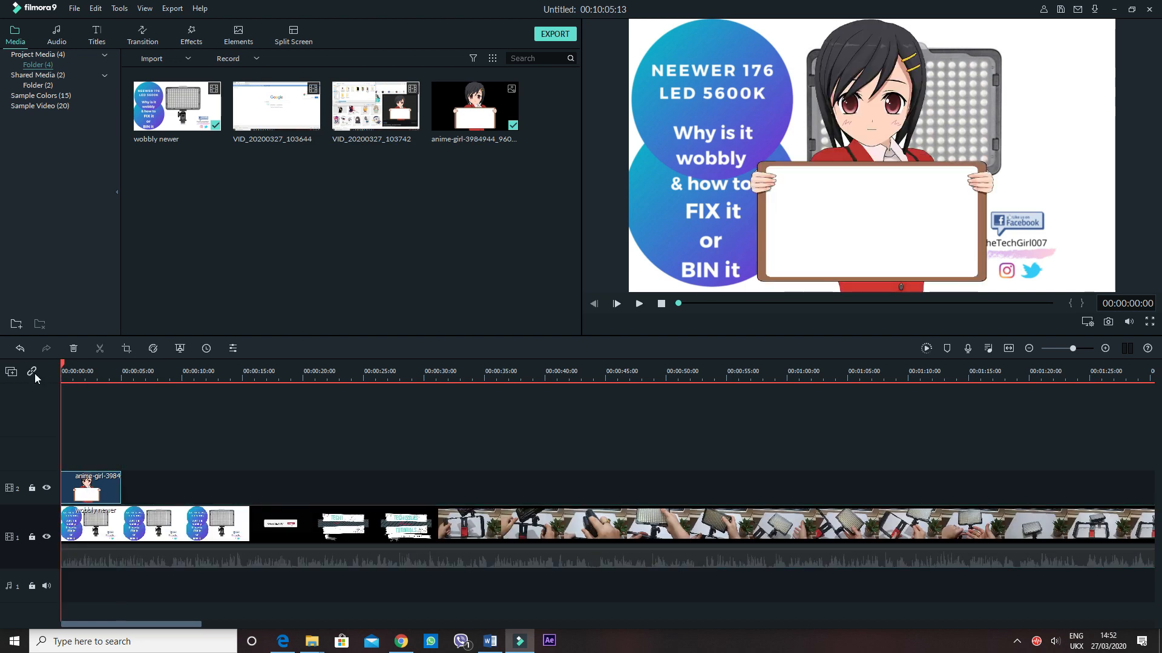
Rename the imported image to 'chrome' and return the playhead to the timeline start
{"action": "double_click", "coordinate": [474, 138]}
{"action": "type", "text": "chrome"}
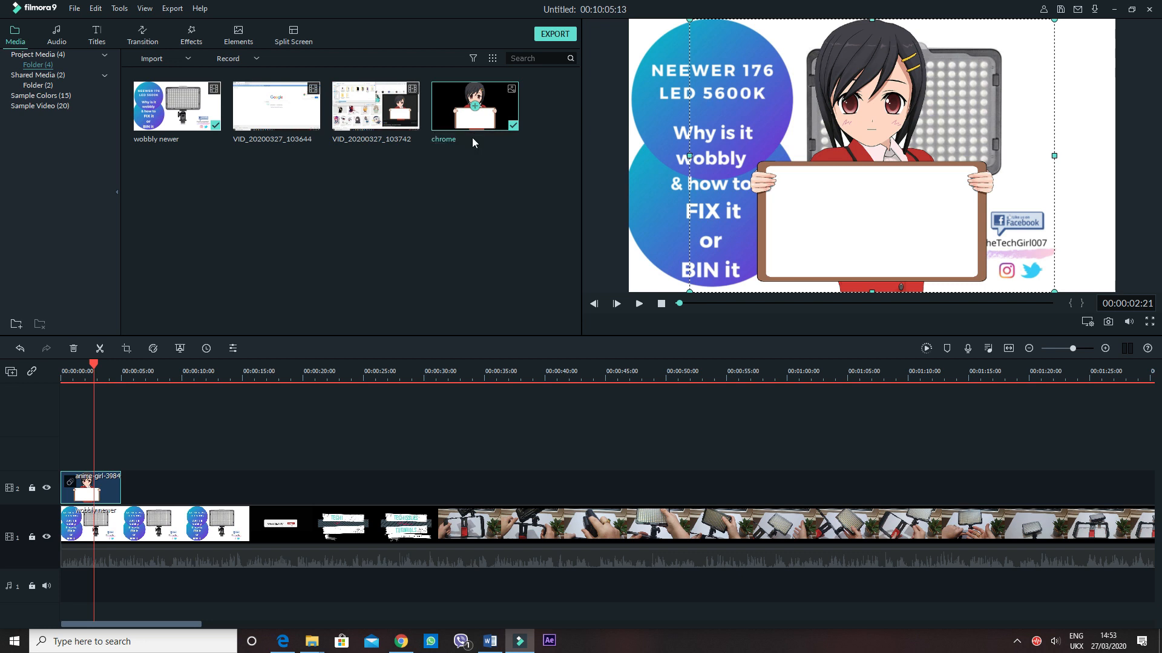
{"action": "mouse_move", "coordinate": [110, 489]}
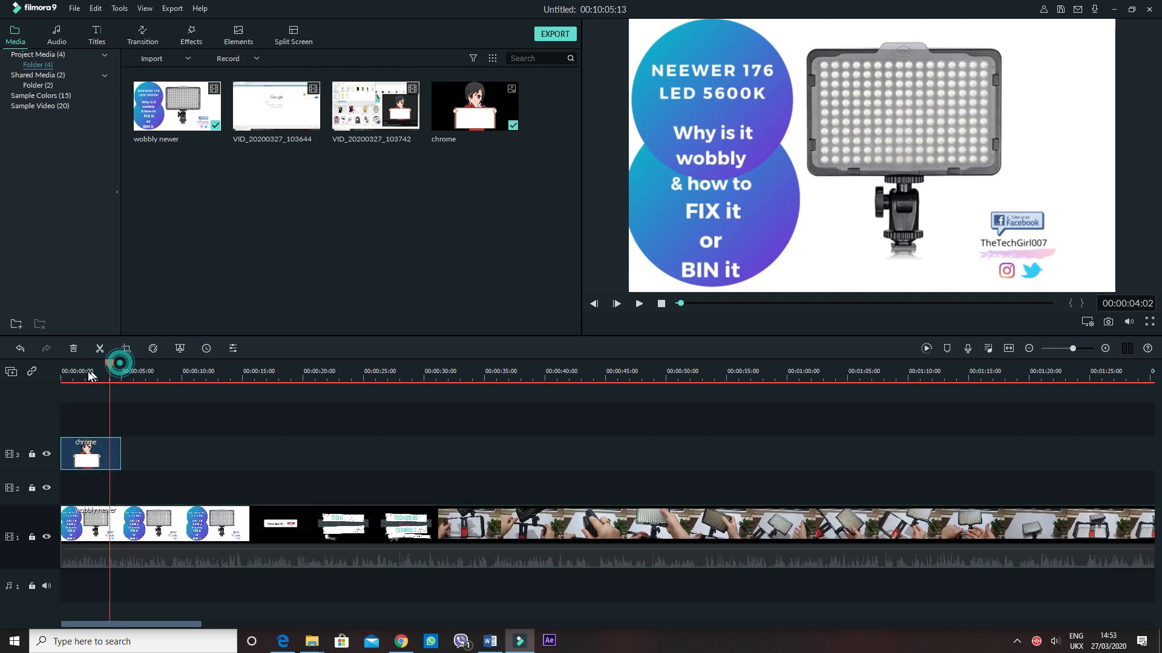
{"action": "left_click", "coordinate": [88, 366]}
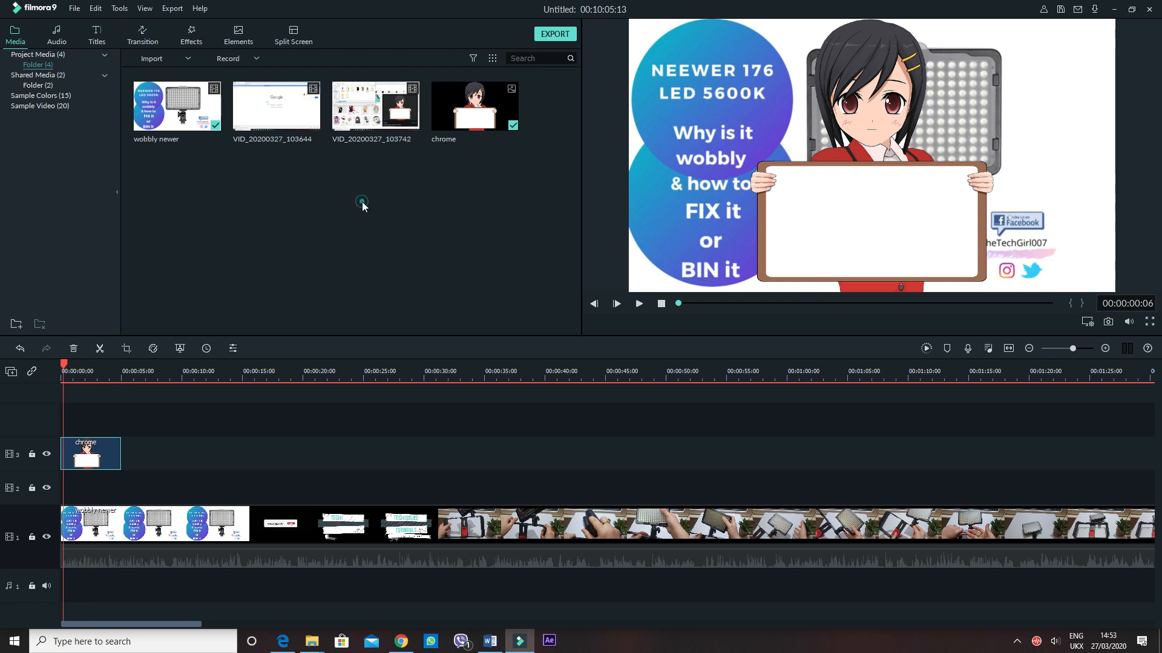
Import the anime girl PNG from New folder (2) into the media library
{"action": "left_click", "coordinate": [151, 59]}
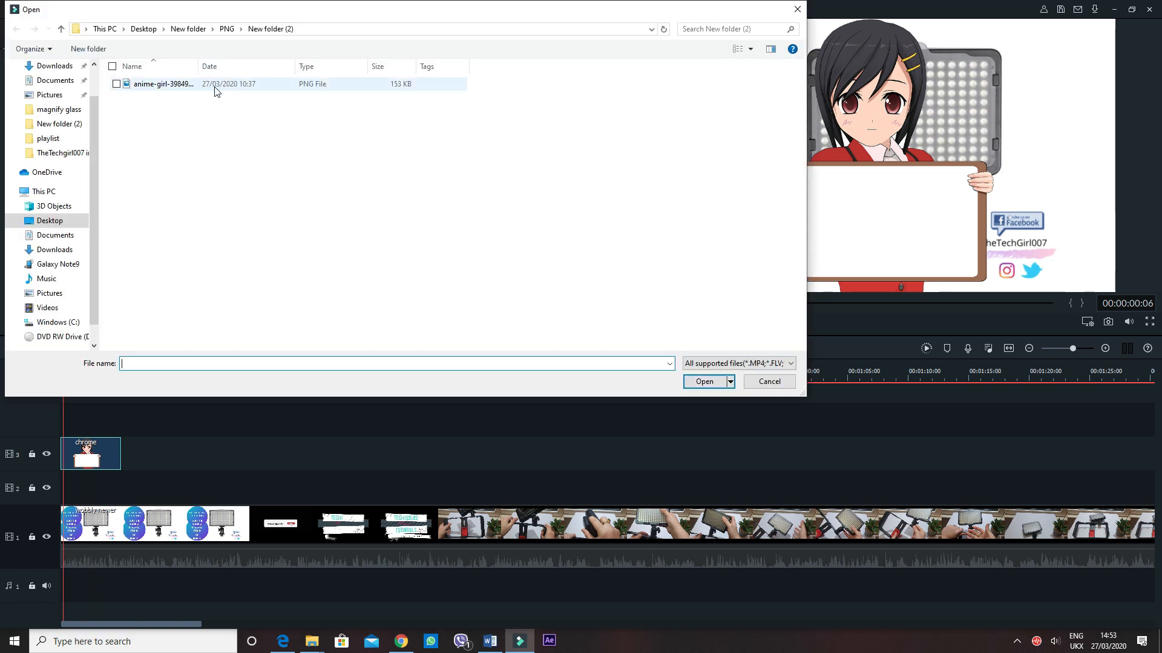
{"action": "left_click", "coordinate": [160, 84]}
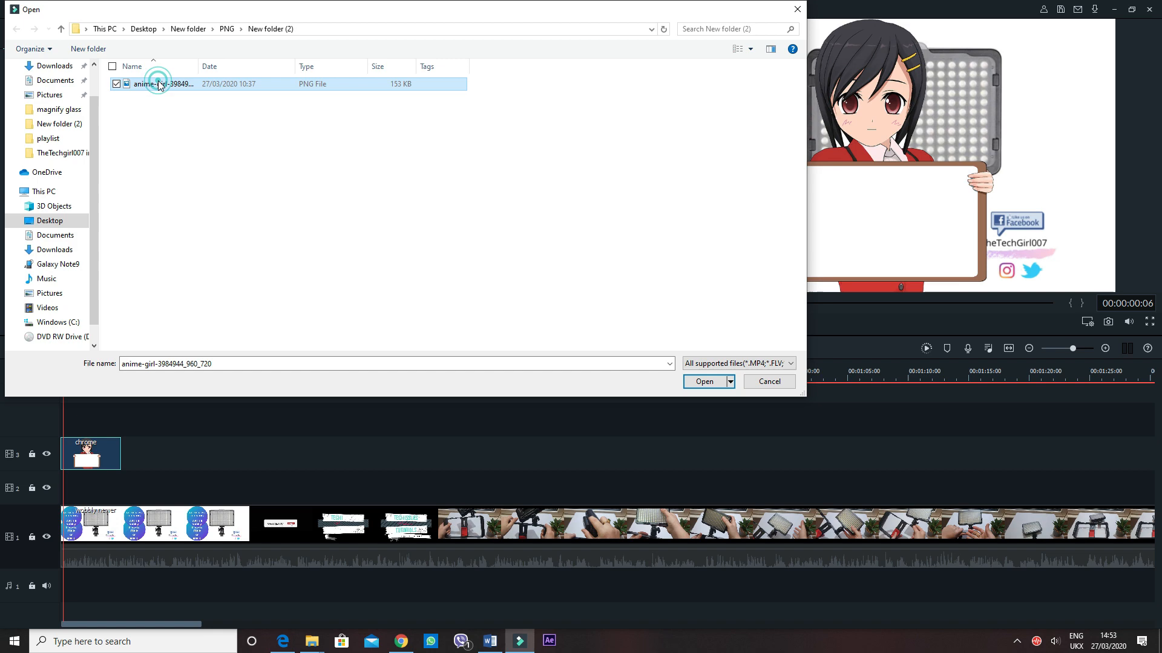
{"action": "left_click", "coordinate": [703, 381]}
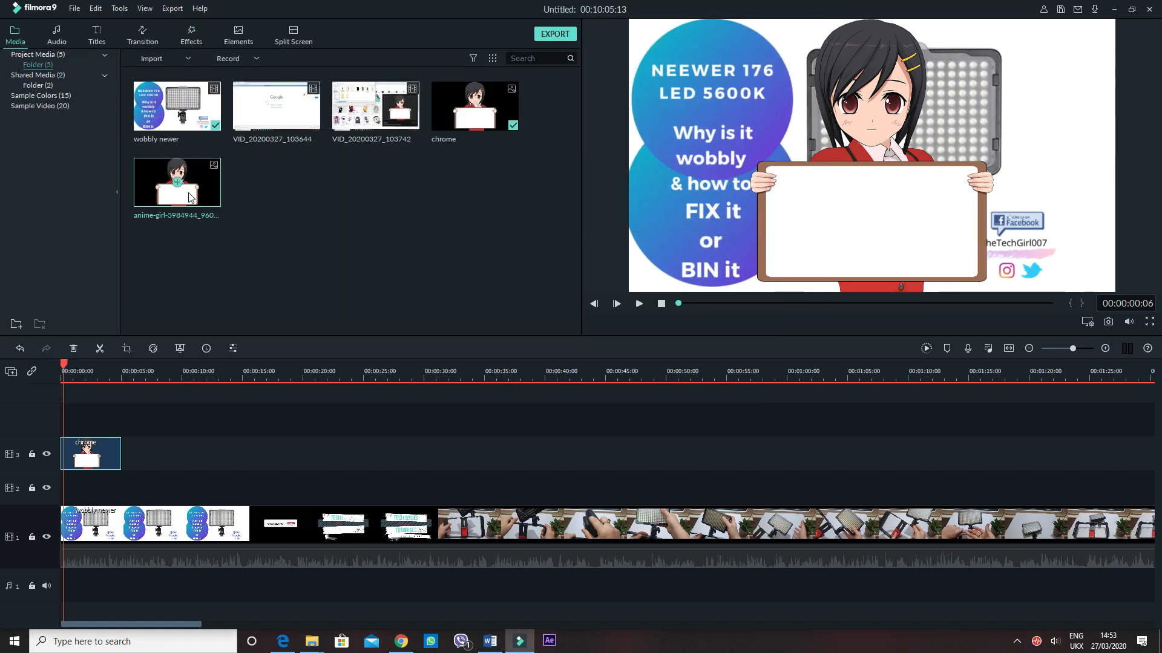